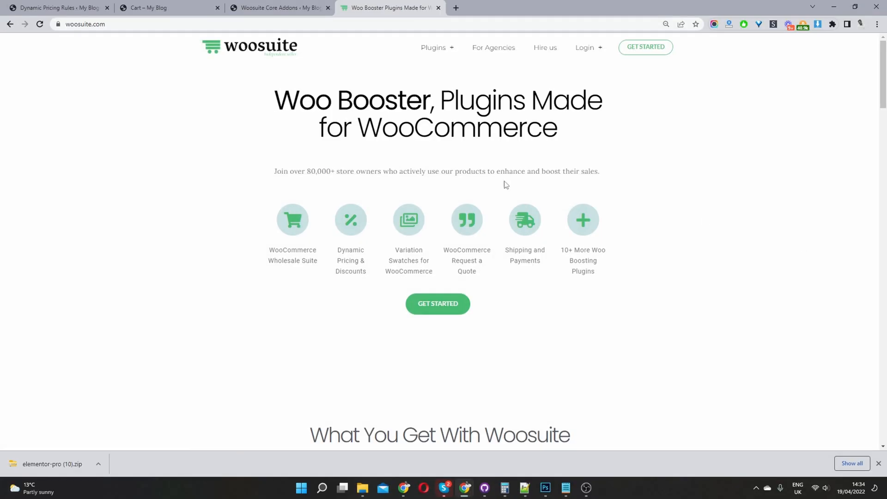
mouse_move(433, 48)
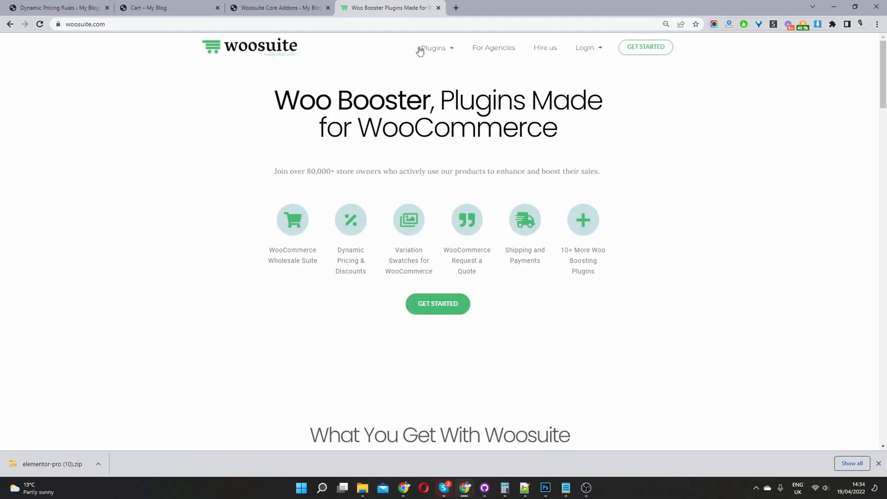
- Open the Woosuite plugins list to find WooCommerce Min-Max Quantities
left_click(434, 47)
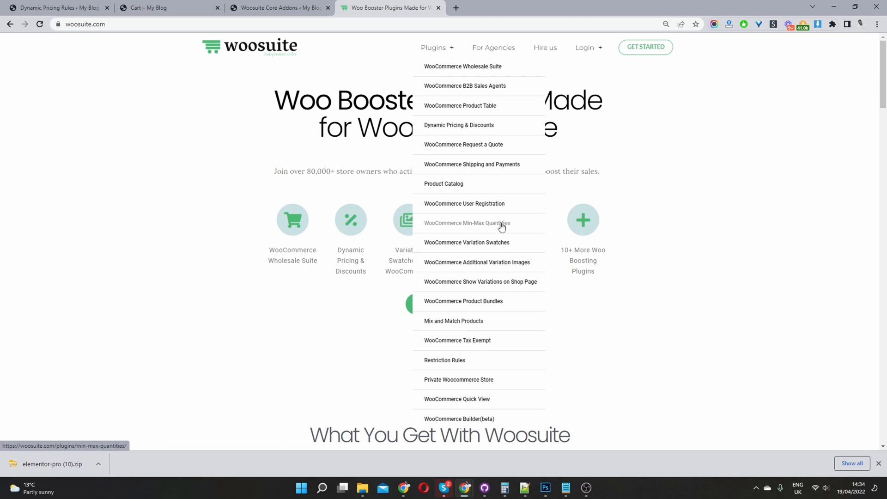
mouse_move(492, 225)
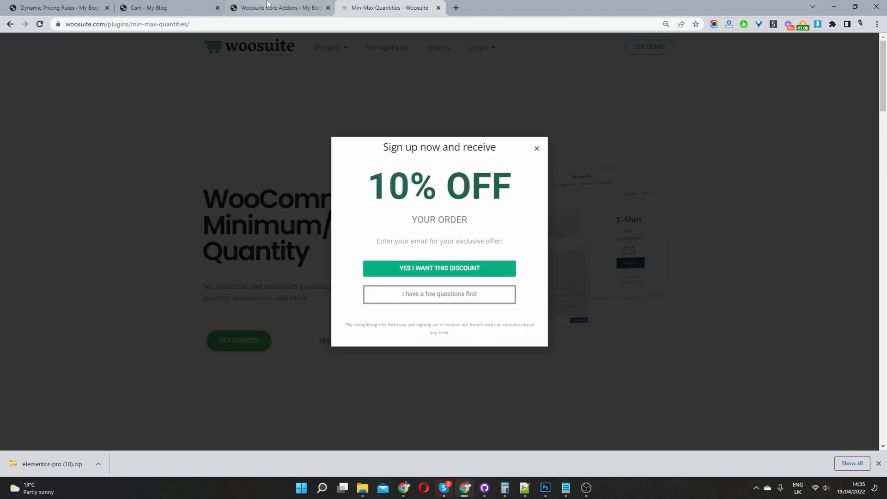
- Switch back to the store's Woosuite Addons admin page
left_click(277, 7)
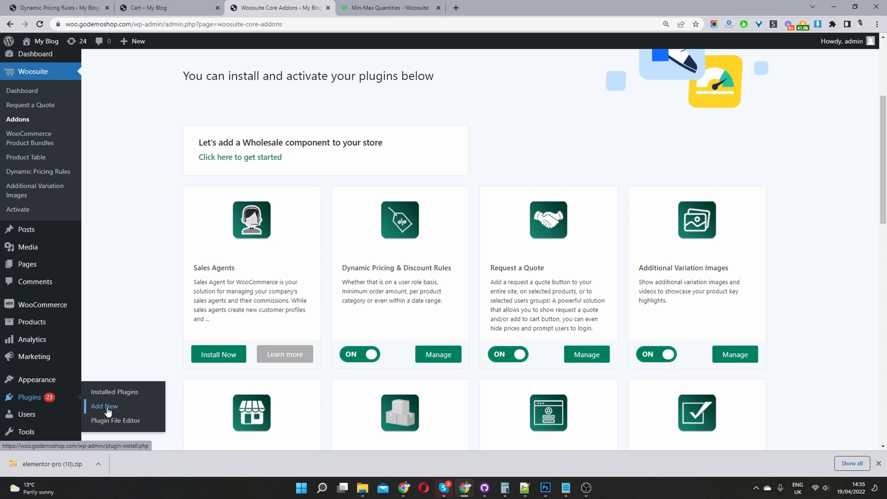
mouse_move(495, 337)
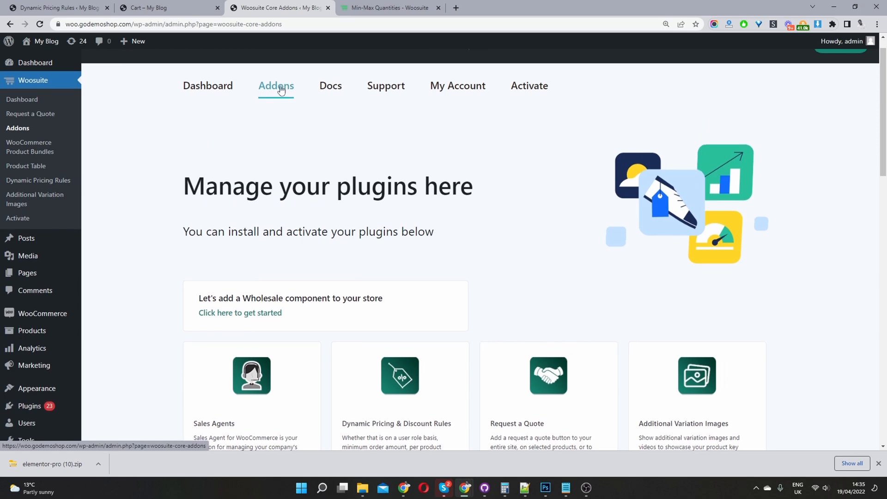
- Scroll to the Minimum/Maximum Quantity Rules addon and open its Manage settings
scroll("down", 3)
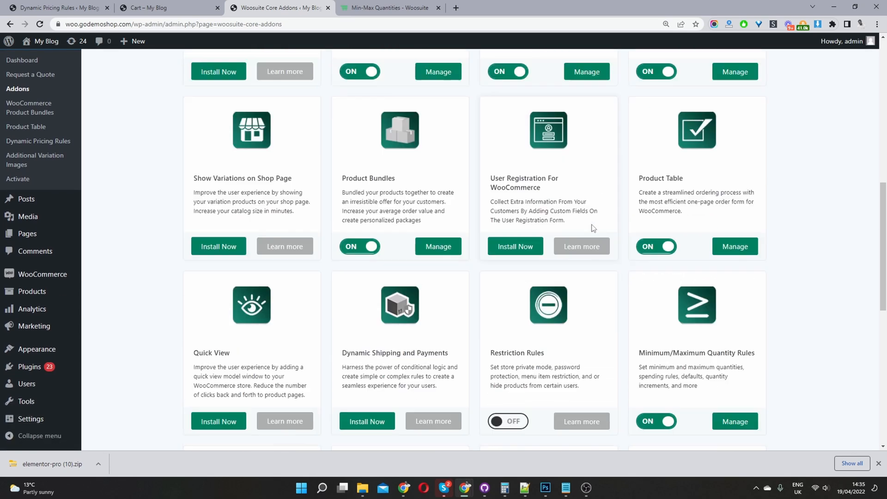
scroll("down", 3)
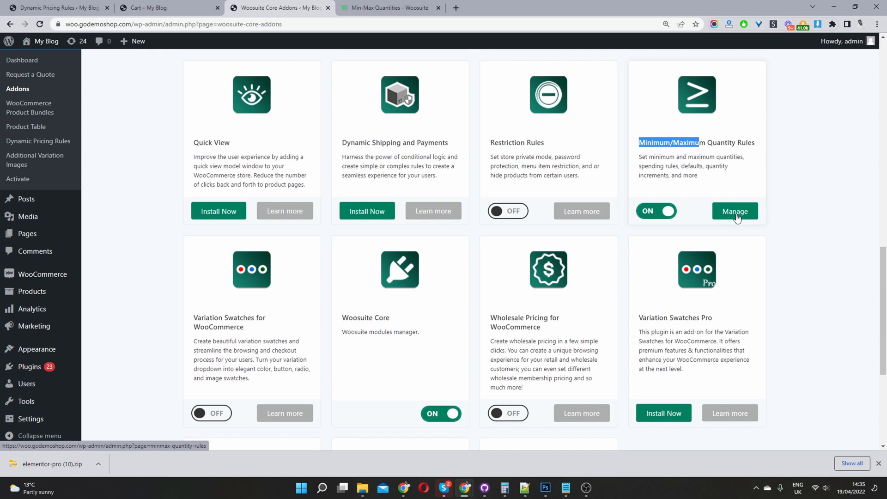
left_click(734, 212)
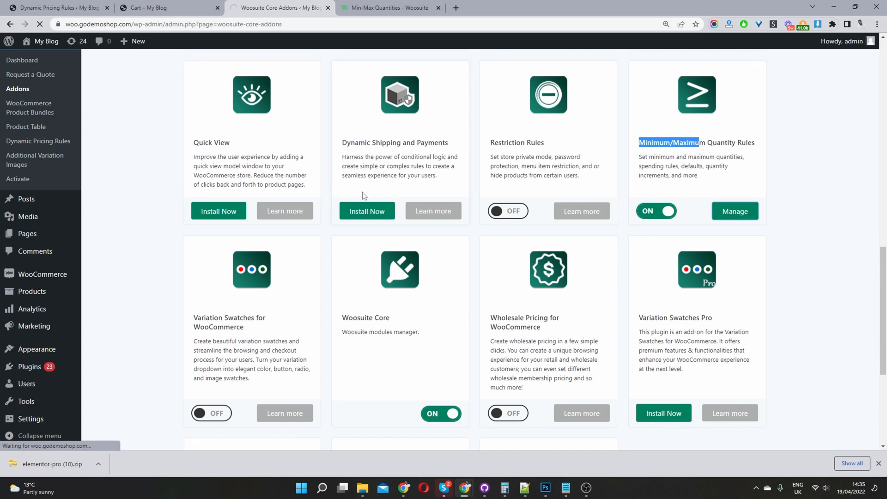
left_click(734, 211)
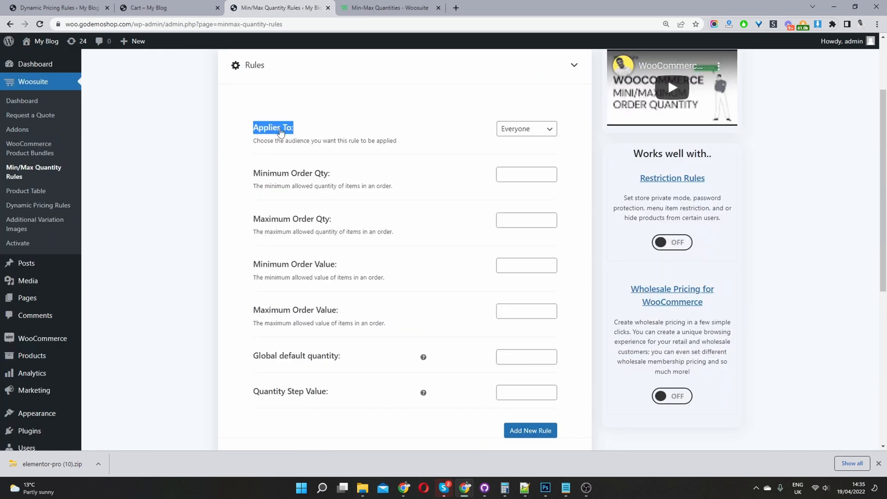
mouse_move(552, 146)
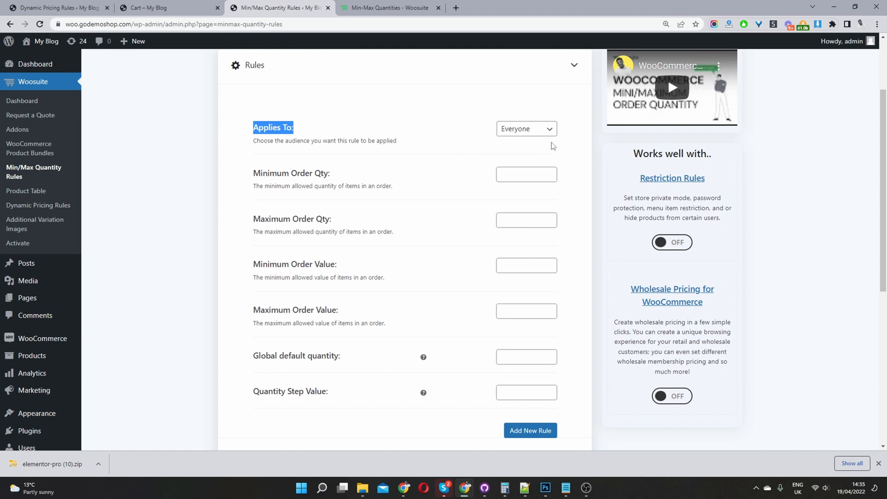
left_click(526, 128)
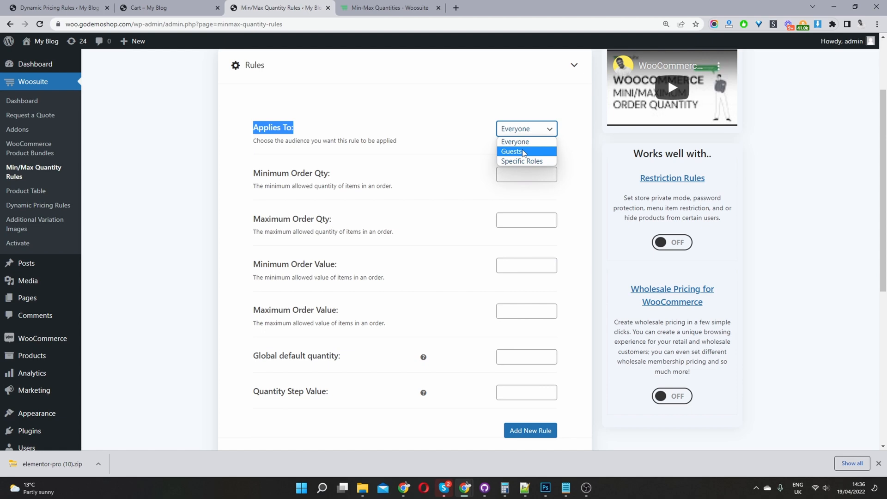
mouse_move(521, 161)
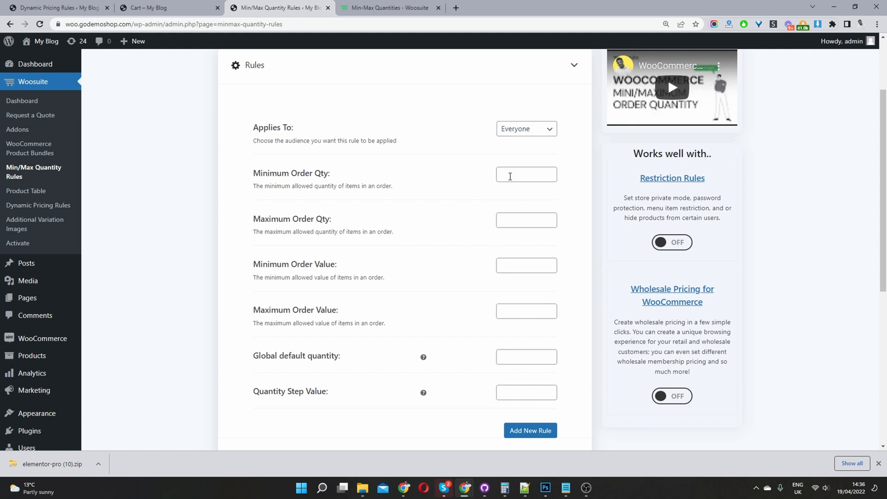
mouse_move(461, 162)
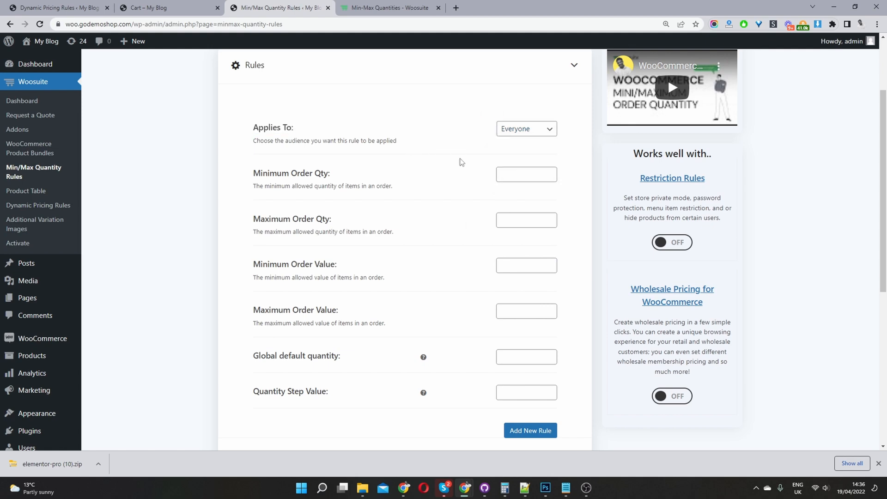
- Enter 1 as the Everyone rule's Maximum Order Qty and save the settings
scroll("down", 3)
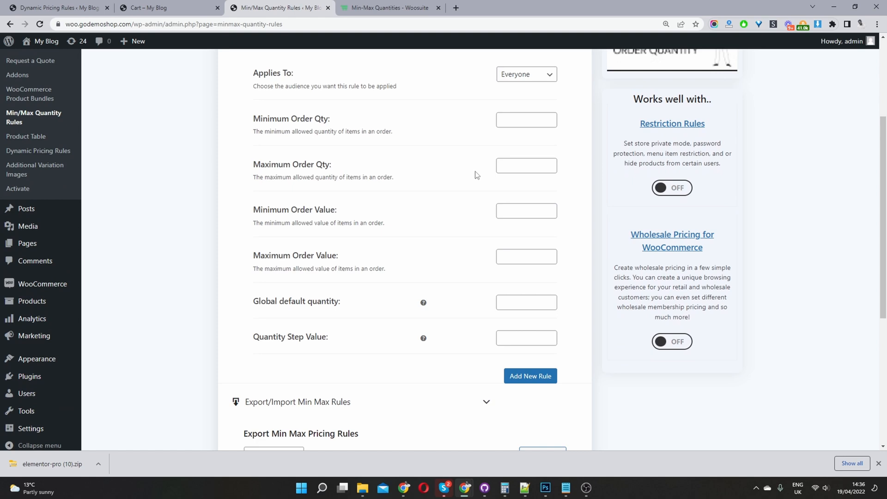
mouse_move(491, 164)
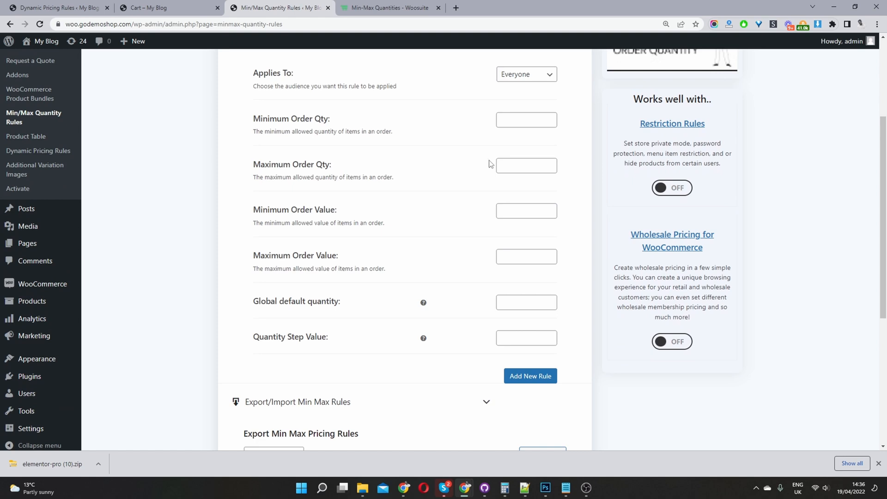
left_click(525, 165)
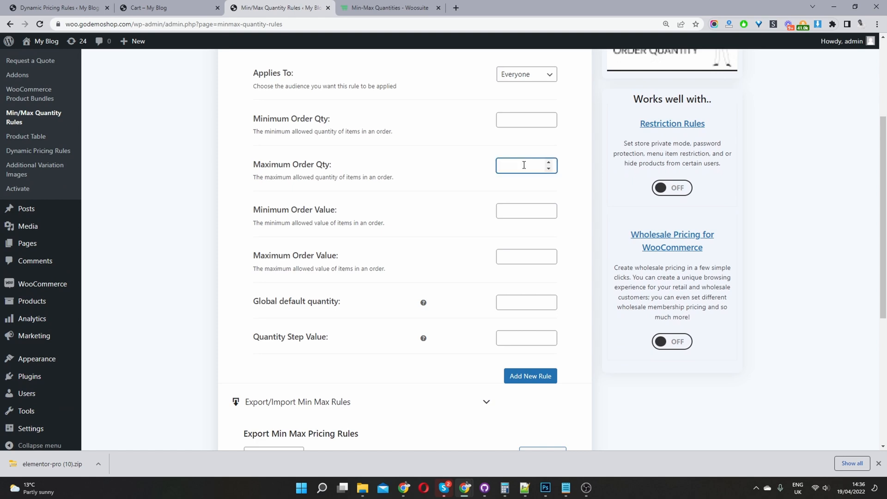
type("1")
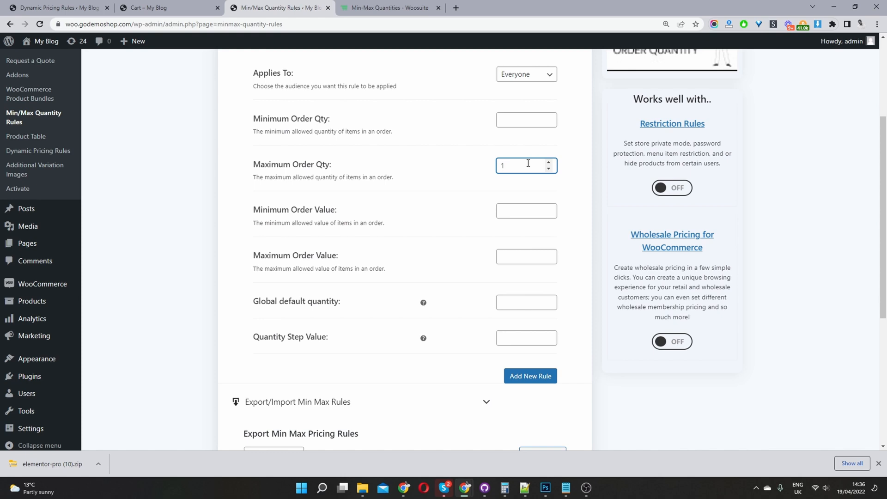
mouse_move(534, 157)
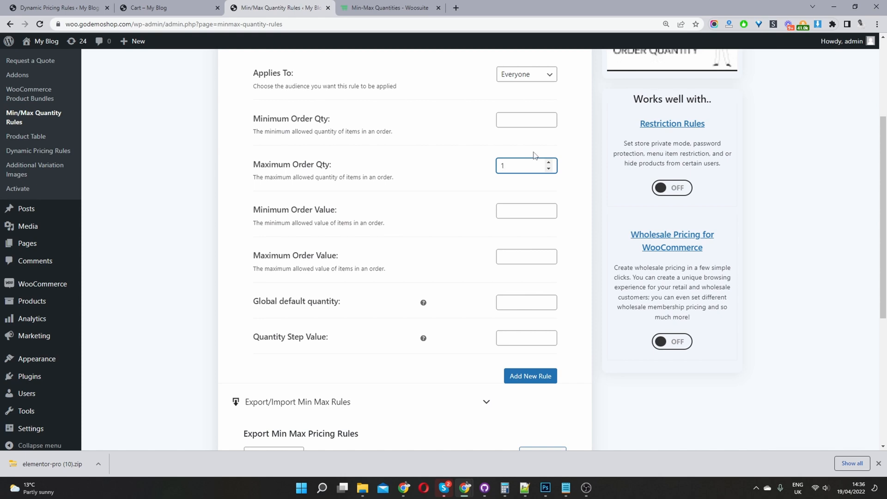
left_click(526, 165)
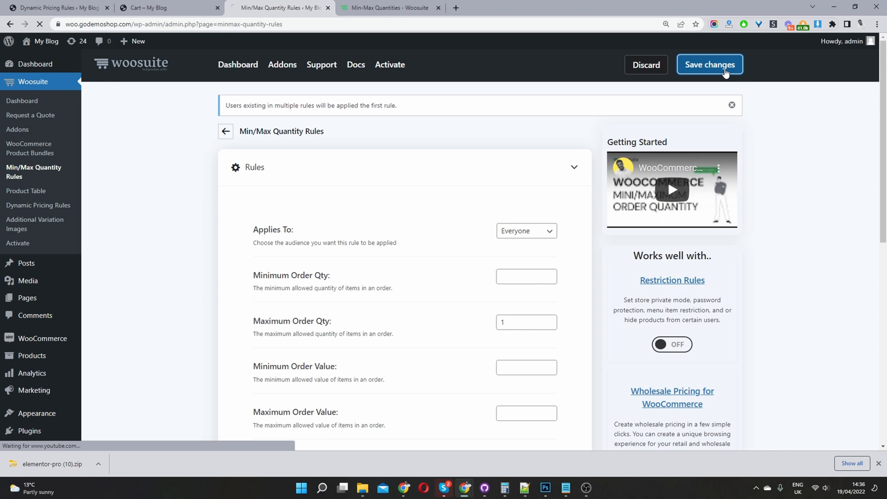
left_click(164, 8)
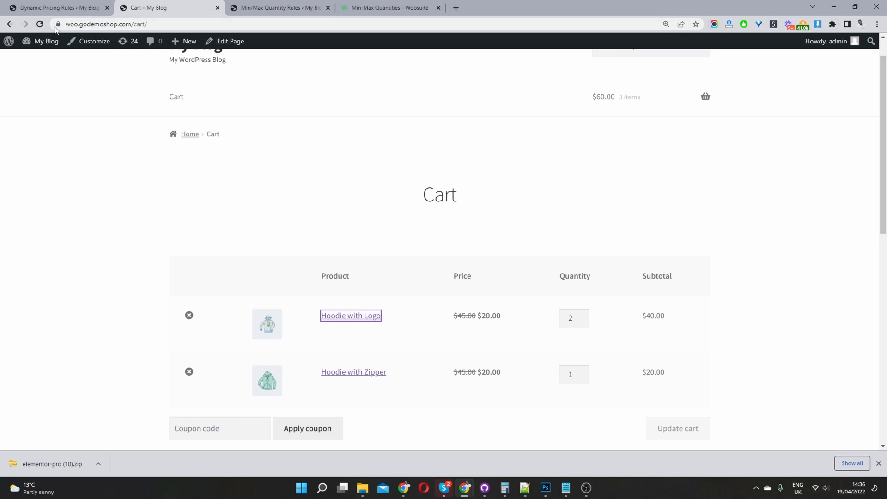
- Reload the cart to show the maximum quantity 1 warning and confirm checkout is blocked
left_click(40, 24)
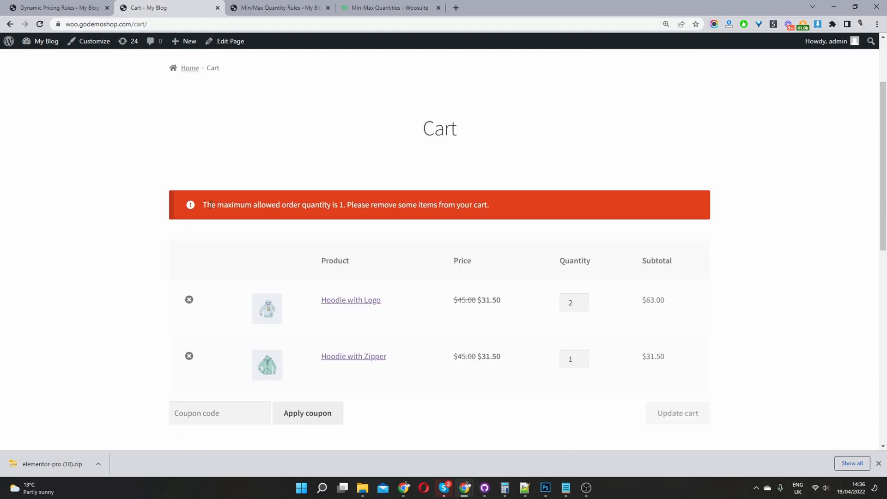
left_click_drag(203, 204, 330, 204)
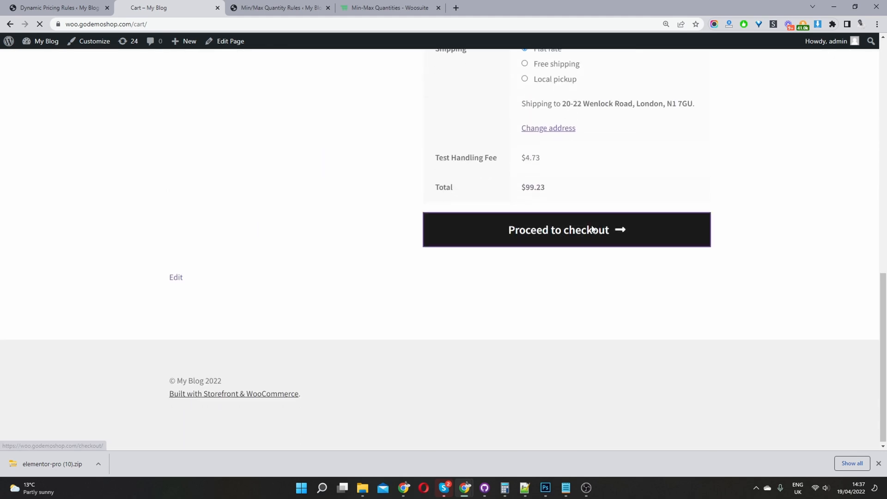
left_click(567, 230)
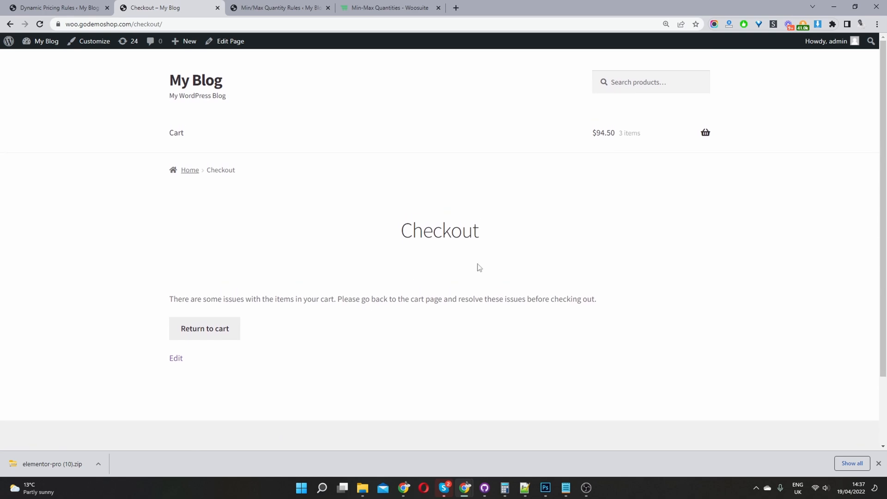
left_click(204, 328)
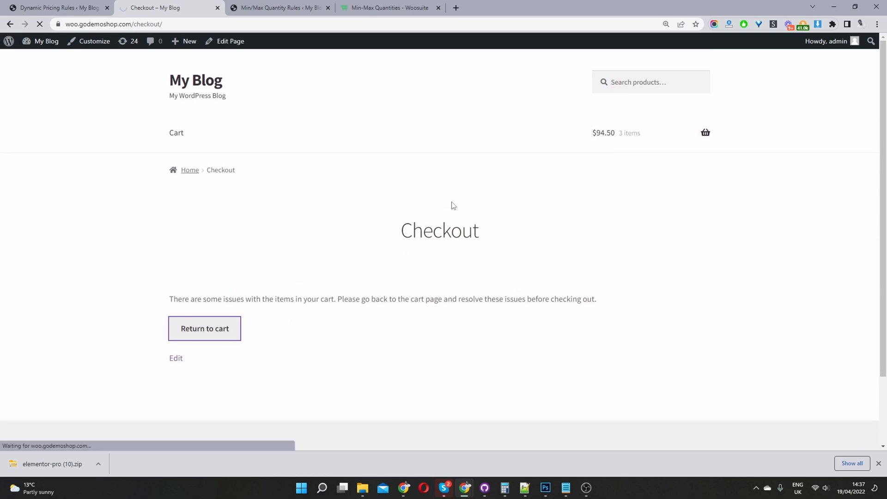
left_click(204, 328)
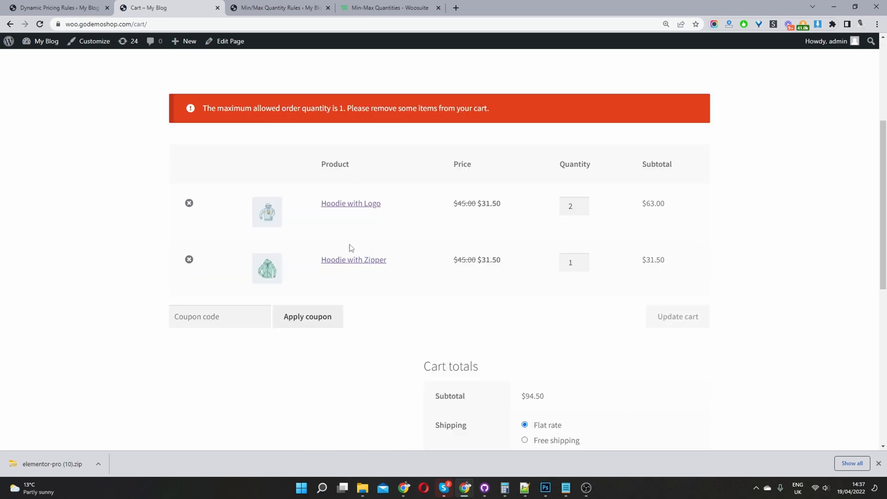
- Remove Hoodie with Logo, leaving one Hoodie with Zipper, and proceed to checkout
left_click(189, 203)
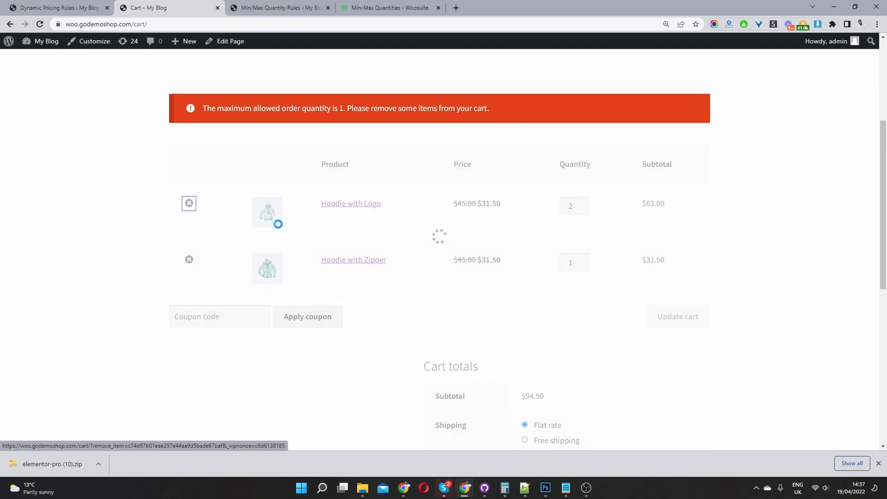
left_click(189, 203)
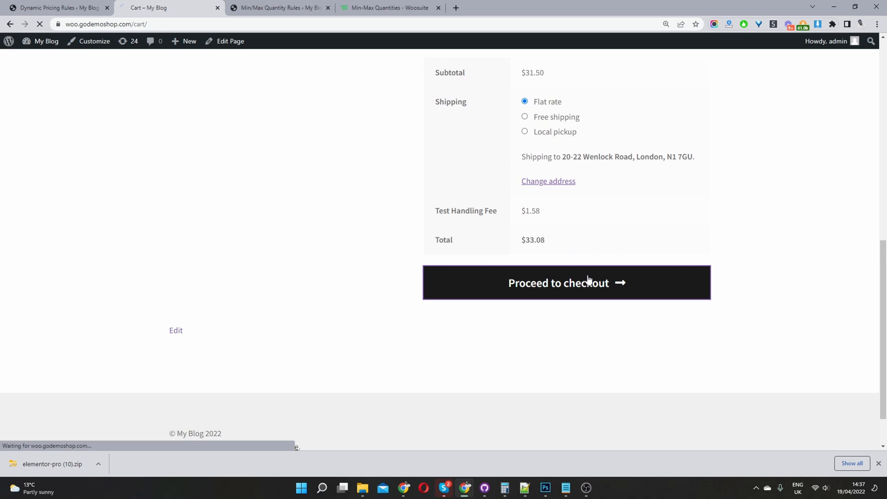
left_click(566, 283)
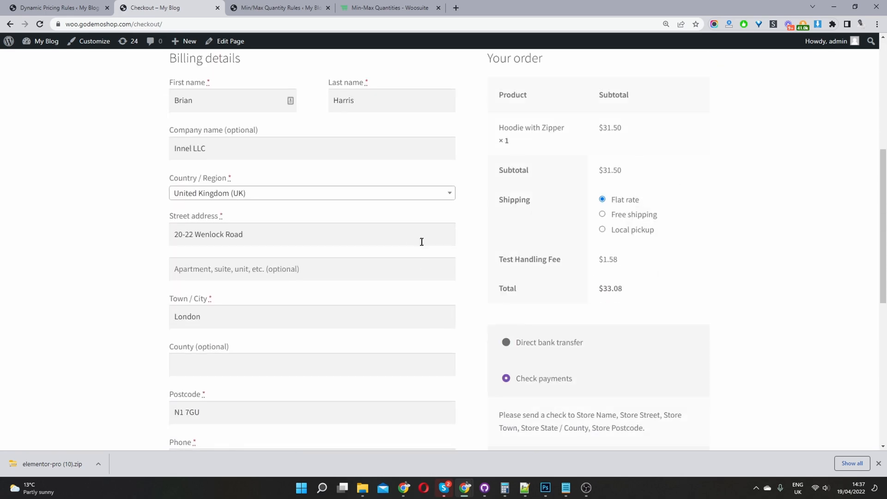